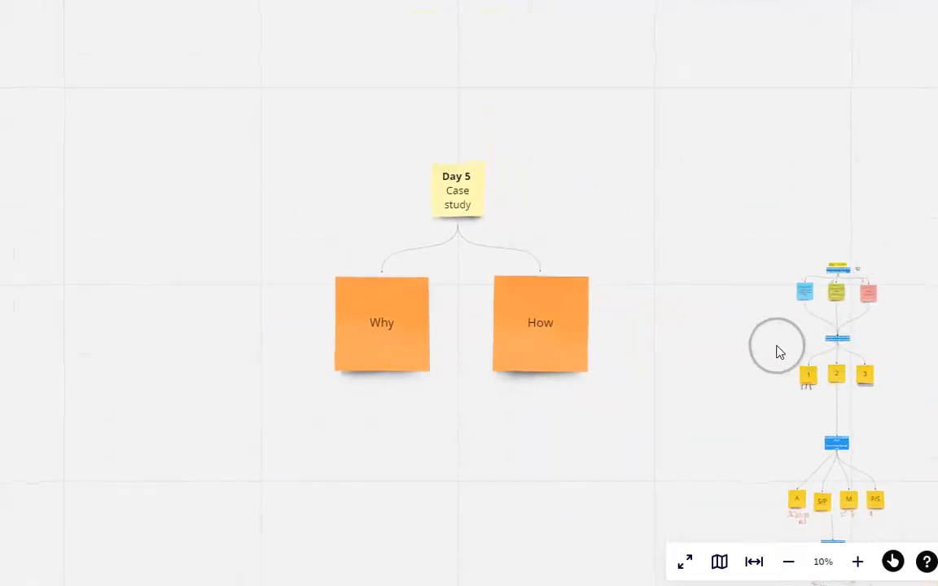
- Pan toward the earlier course map and zoom into the Day 4 B2C versus B2B diagram
{"action": "left_click_drag", "start_coordinate": [775, 346], "coordinate": [693, 275]}
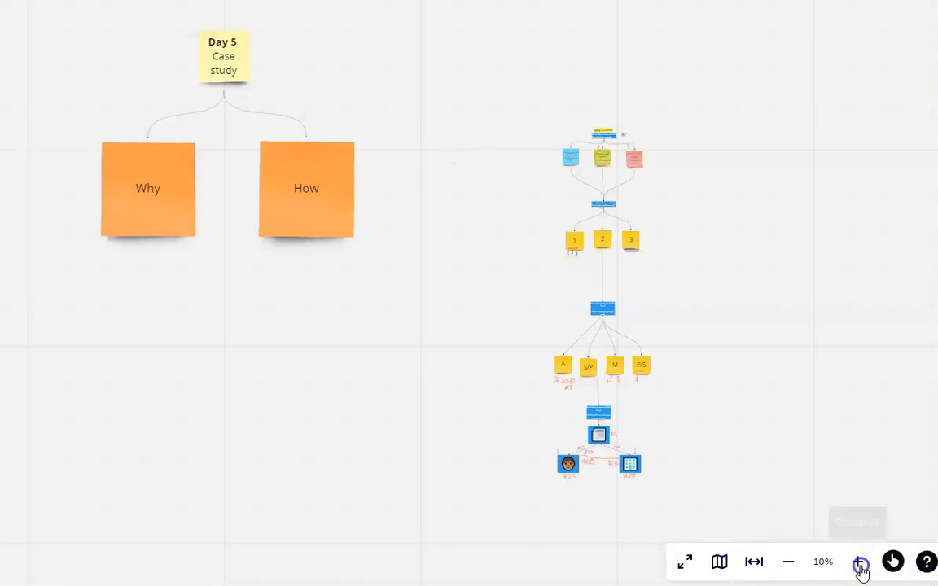
{"action": "left_click", "coordinate": [860, 563]}
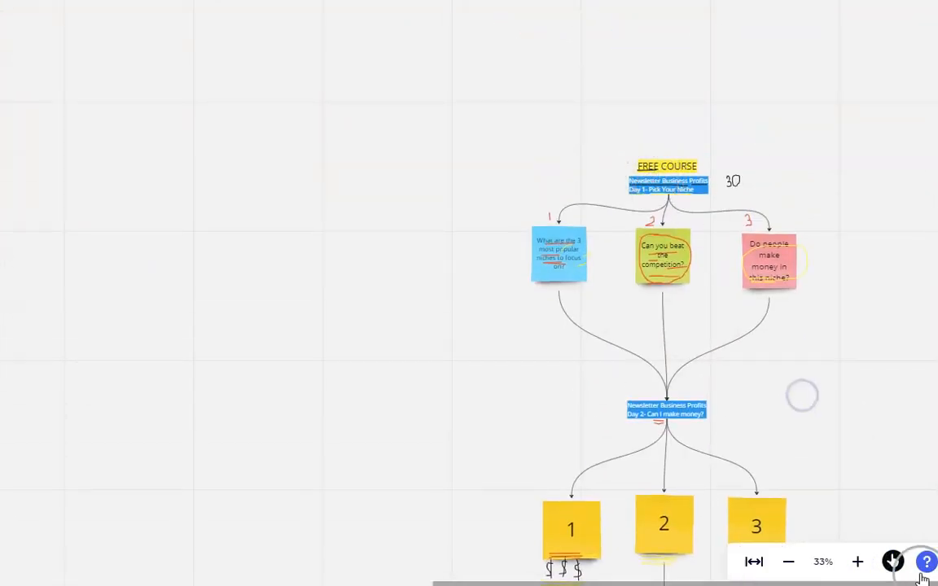
{"action": "left_click", "coordinate": [857, 561]}
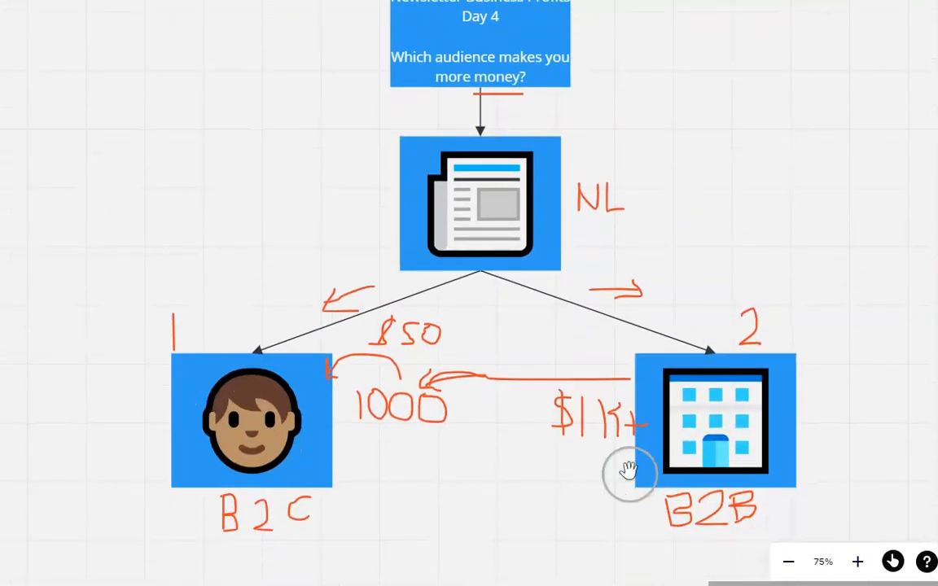
- Pan back to the How note and zoom out until both Why and How notes show
{"action": "left_click_drag", "start_coordinate": [627, 476], "coordinate": [483, 329]}
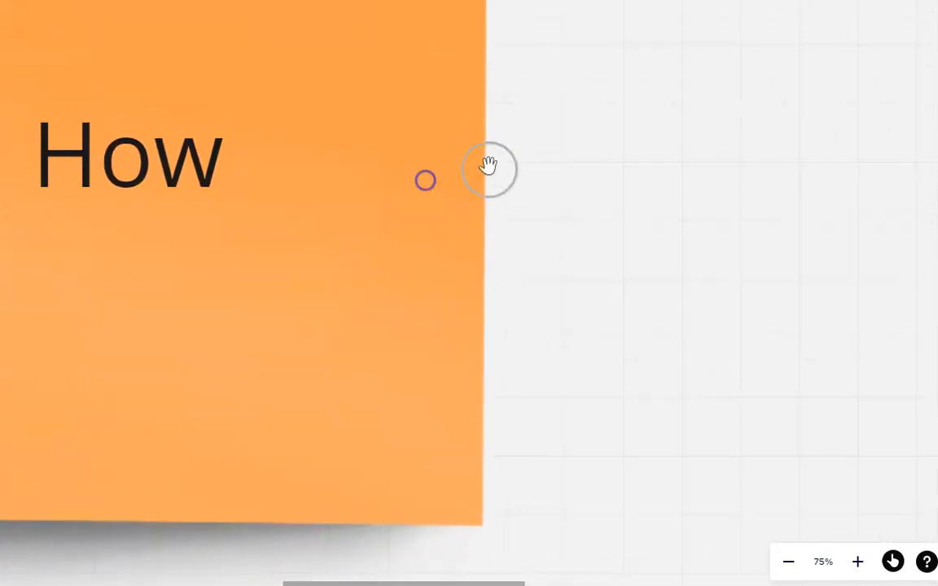
{"action": "left_click", "coordinate": [788, 562]}
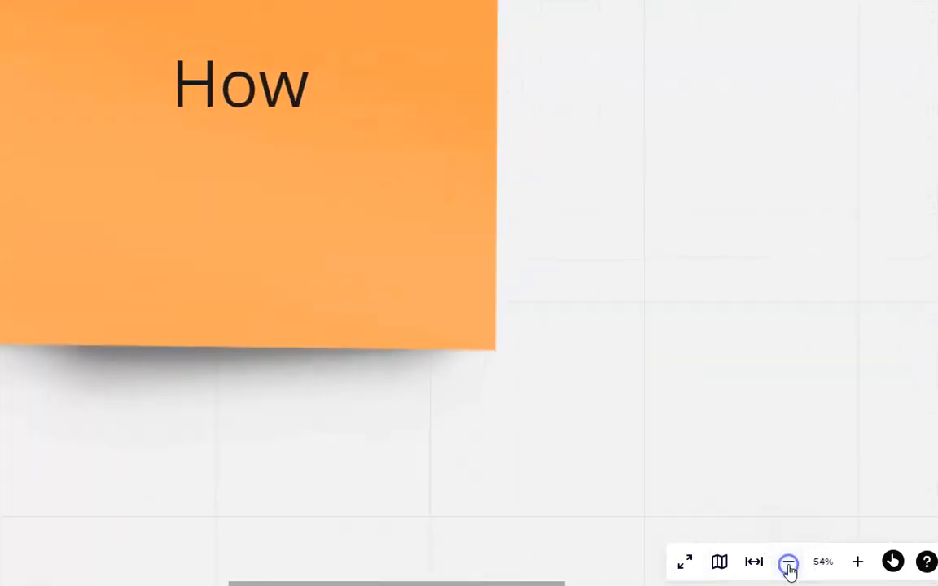
{"action": "left_click", "coordinate": [788, 561]}
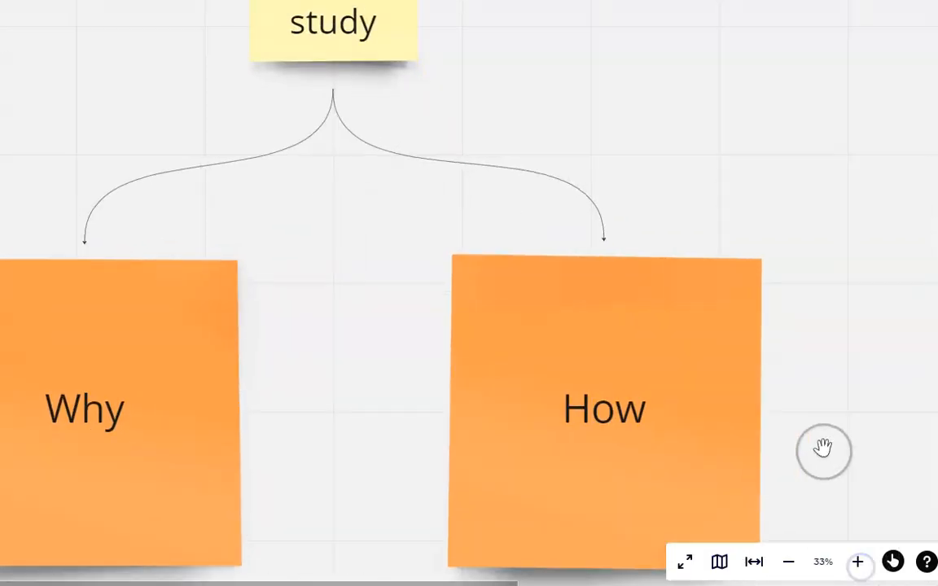
- Zoom out to make room for the Why bullet list on employee wellbeing, Covid, usage and market growth
{"action": "left_click", "coordinate": [788, 562]}
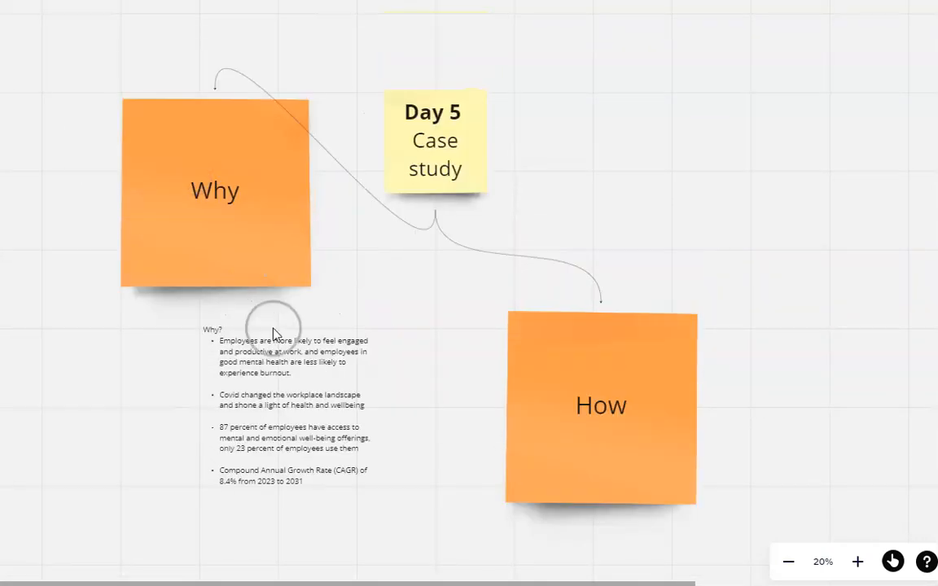
- Zoom in on the Why bullet list about employee wellbeing
{"action": "left_click", "coordinate": [857, 561]}
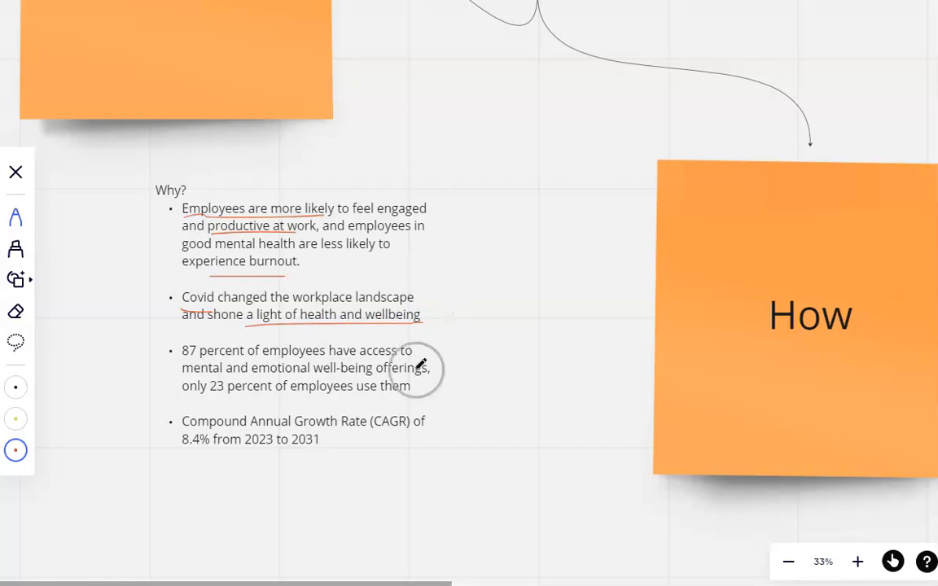
{"action": "mouse_move", "coordinate": [334, 350]}
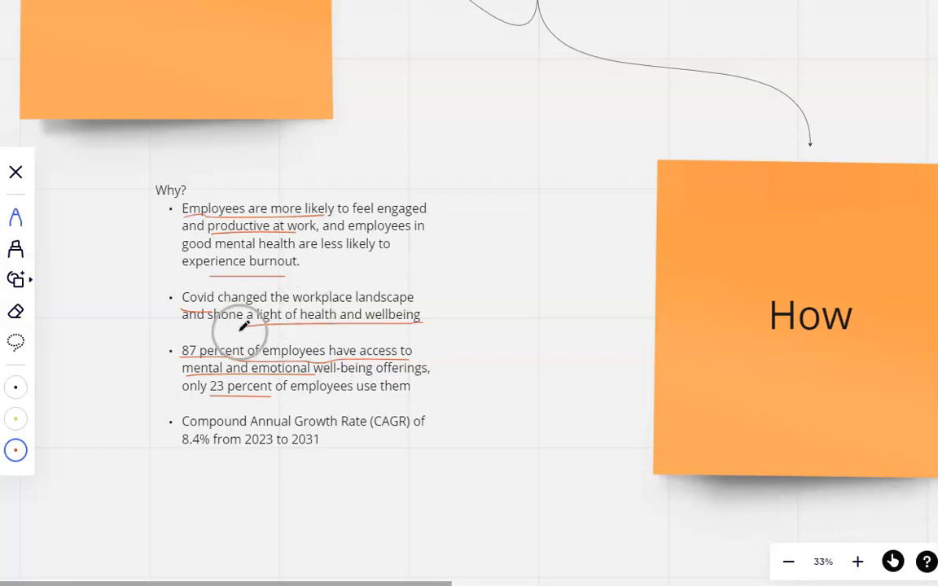
{"action": "mouse_move", "coordinate": [193, 462]}
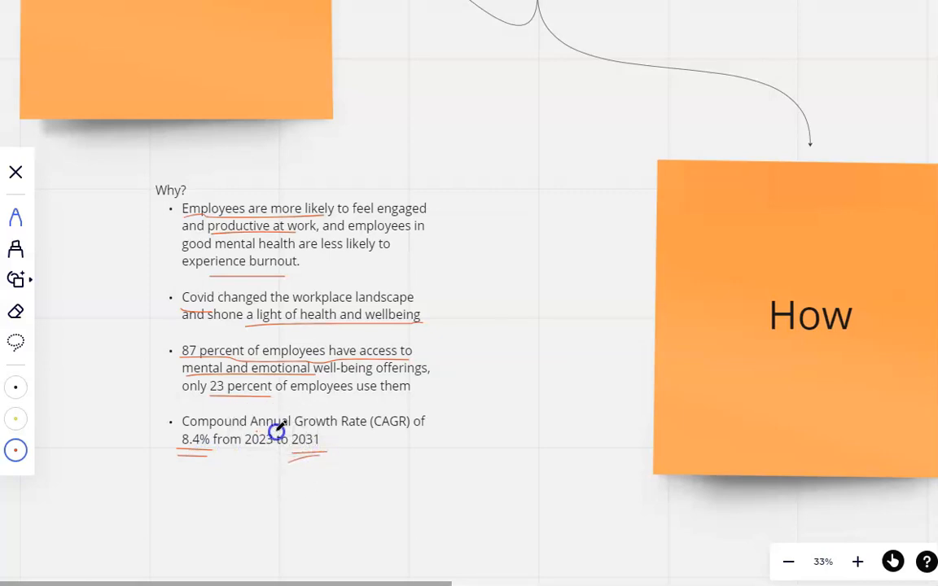
{"action": "mouse_move", "coordinate": [283, 499]}
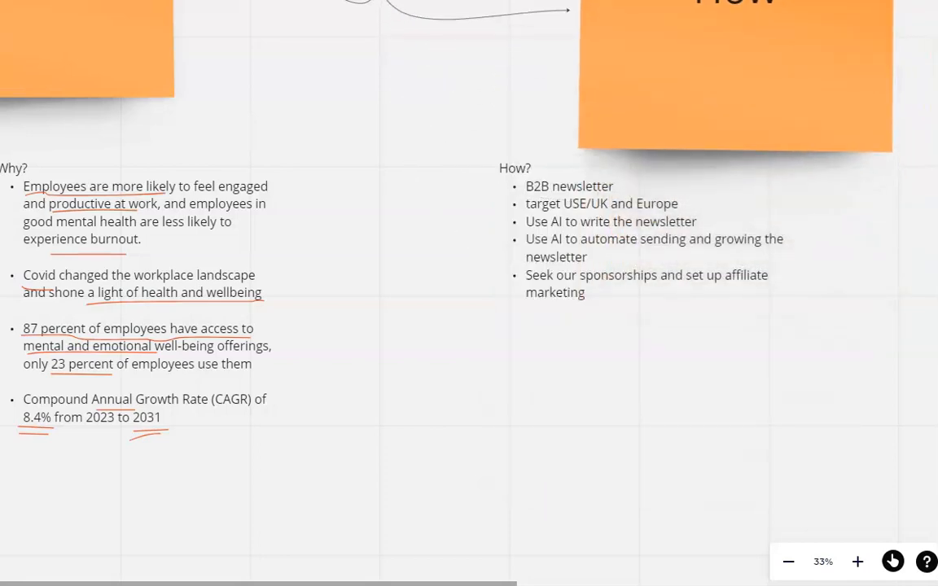
{"action": "mouse_move", "coordinate": [333, 145]}
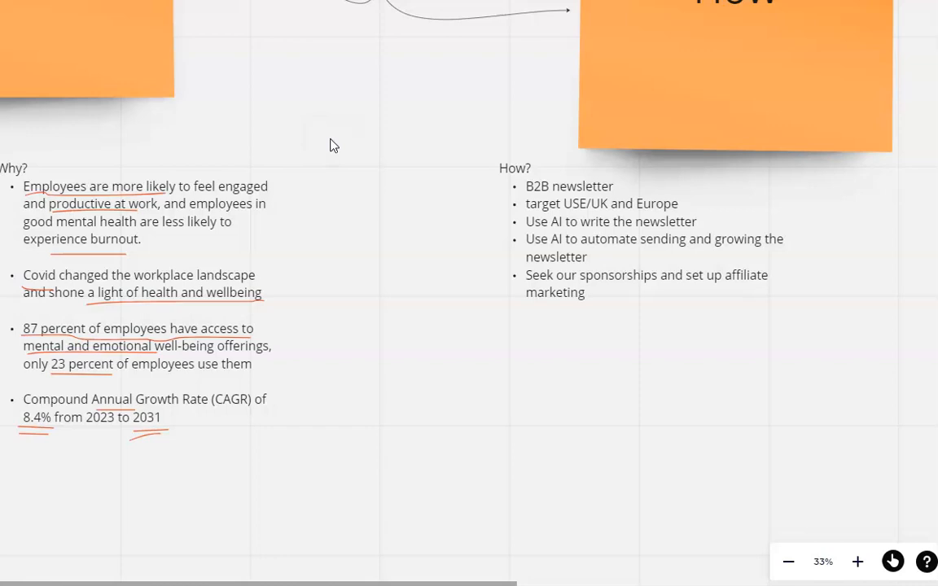
- Close the pen toolbar before moving over to the How bullet list
{"action": "left_click", "coordinate": [307, 109]}
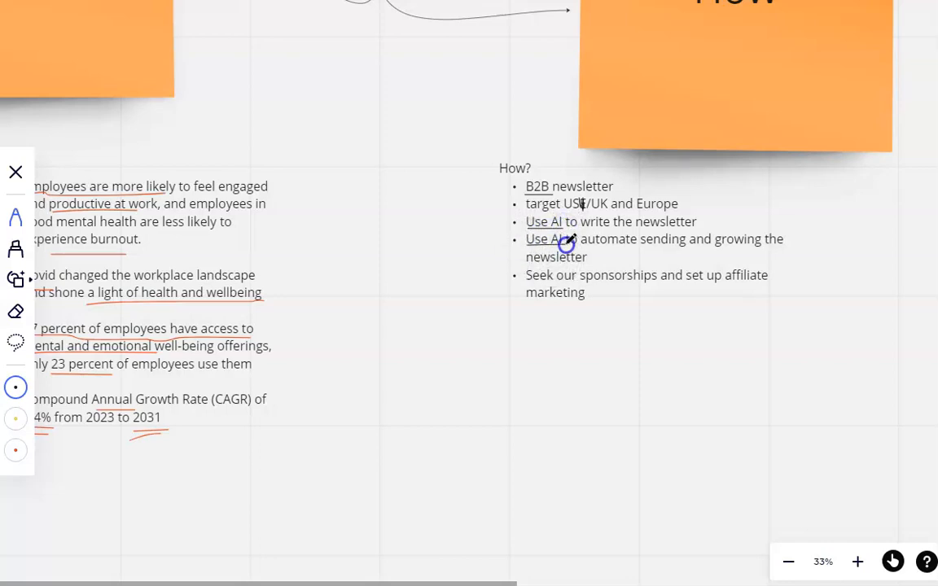
{"action": "mouse_move", "coordinate": [573, 275]}
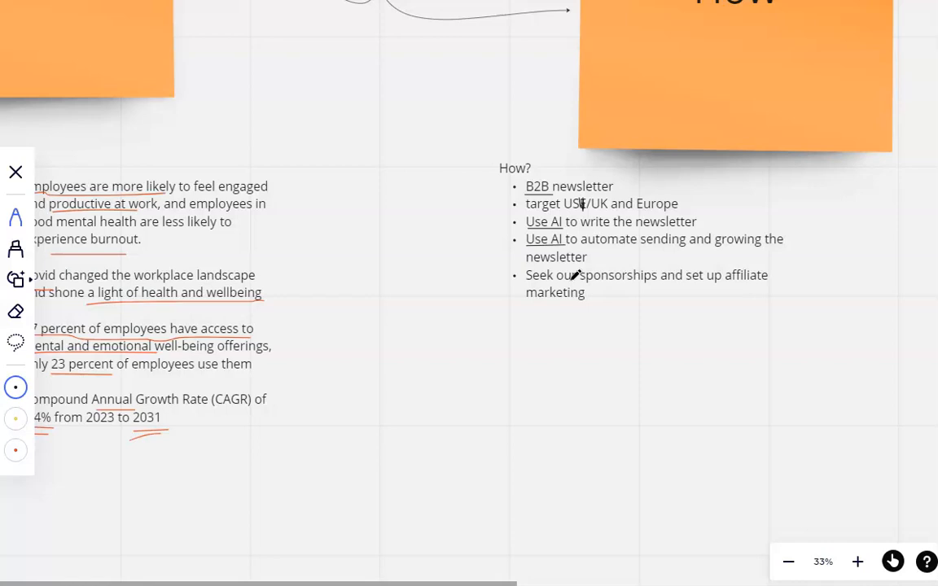
{"action": "mouse_move", "coordinate": [627, 329]}
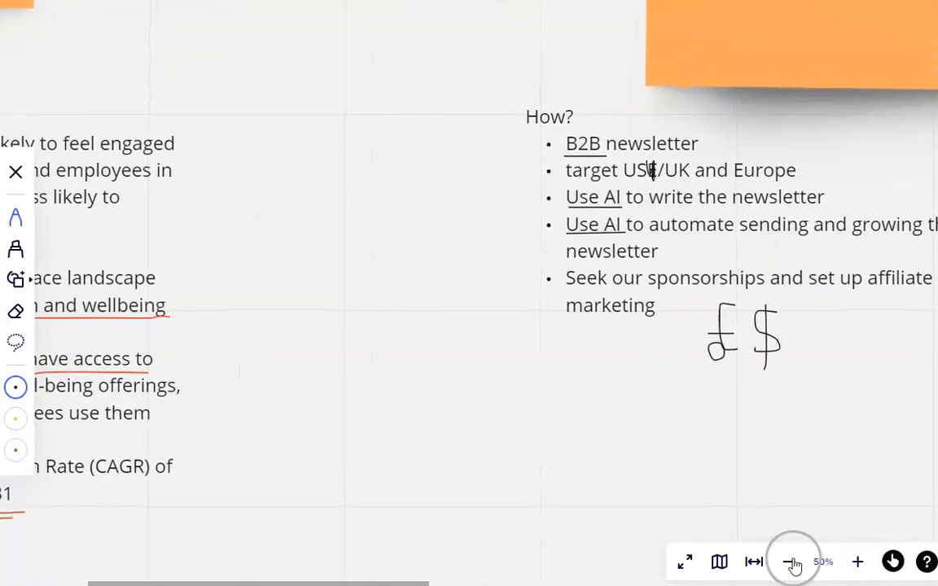
- Zoom out to show the full Case study branch with Why and How lists
{"action": "left_click", "coordinate": [792, 561]}
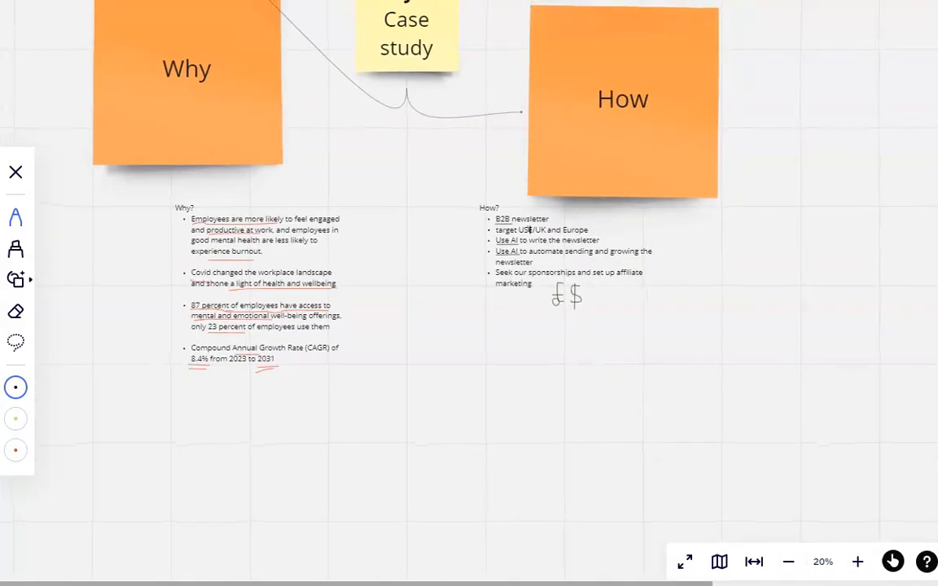